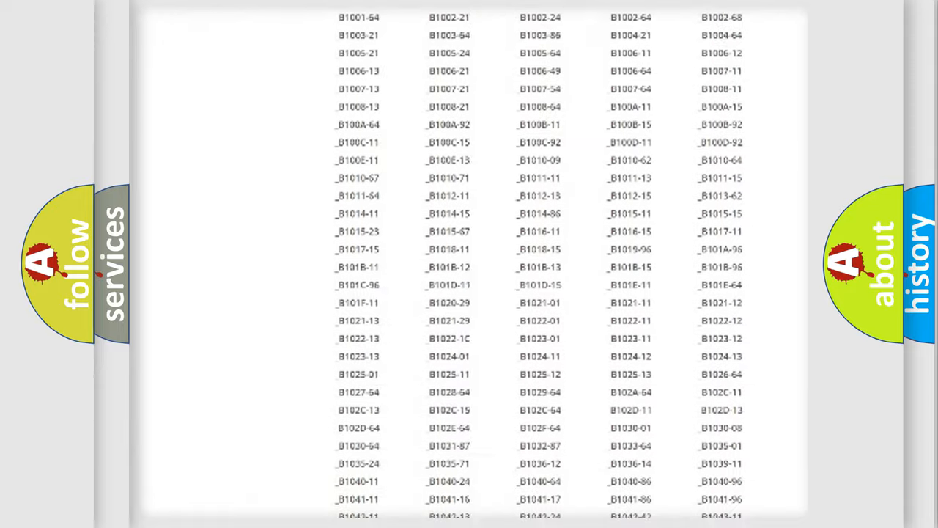
{"action": "scroll", "scroll_direction": "down", "scroll_amount": 3}
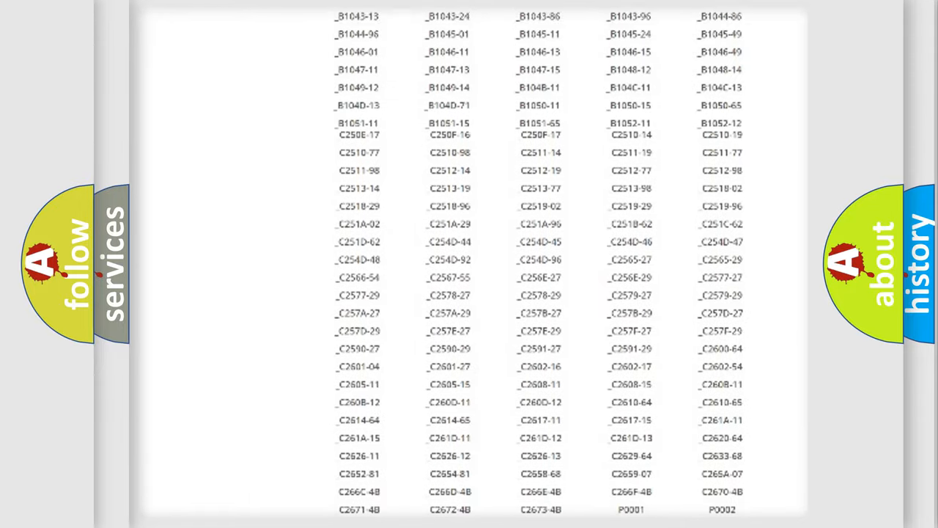